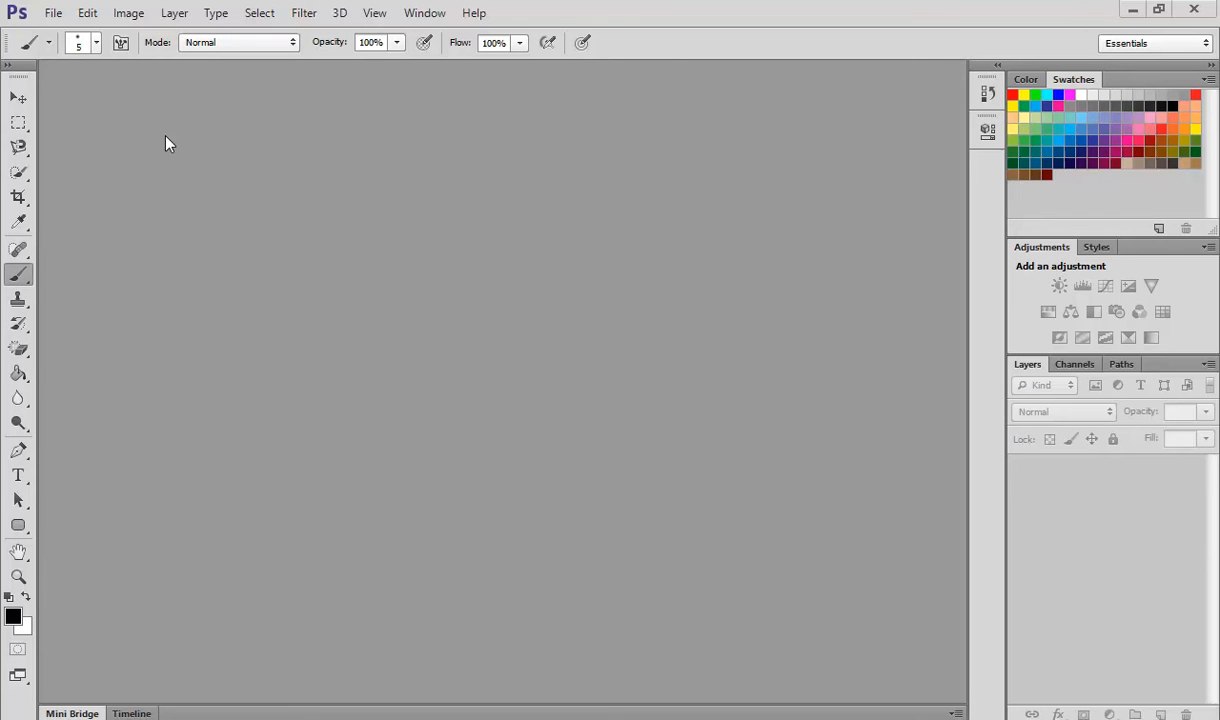
mouse_move(184, 178)
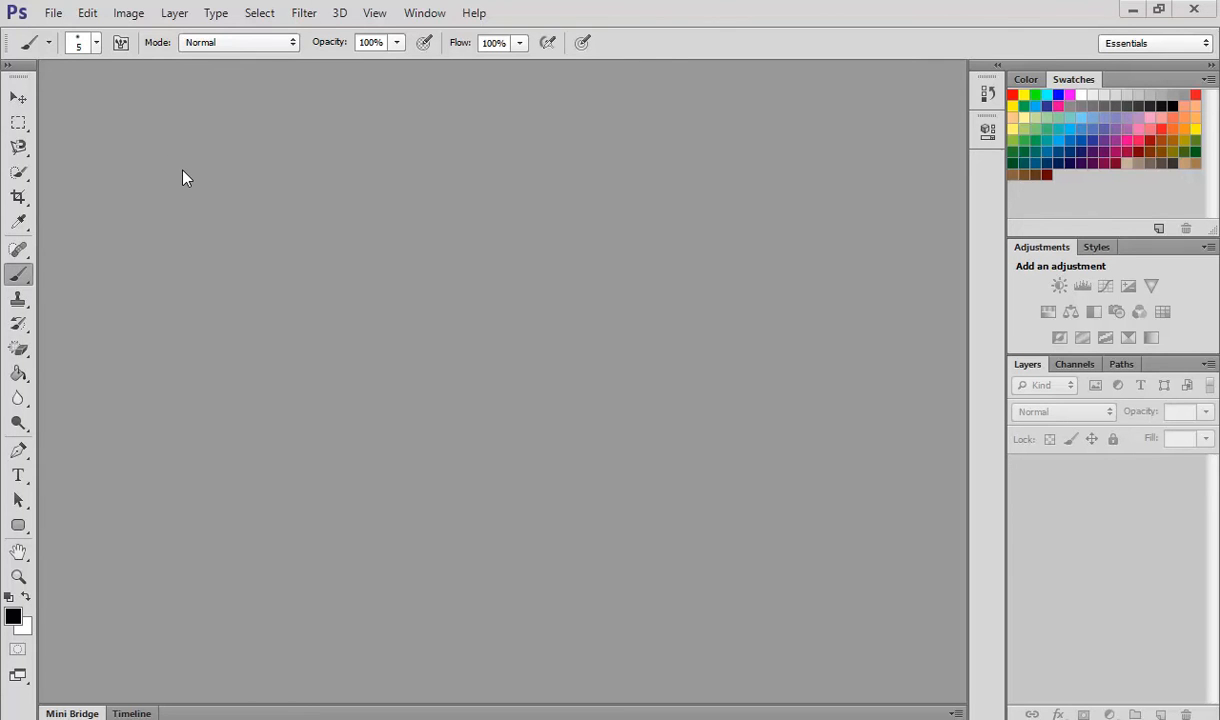
Open the flower photo from the file browser
left_click(52, 12)
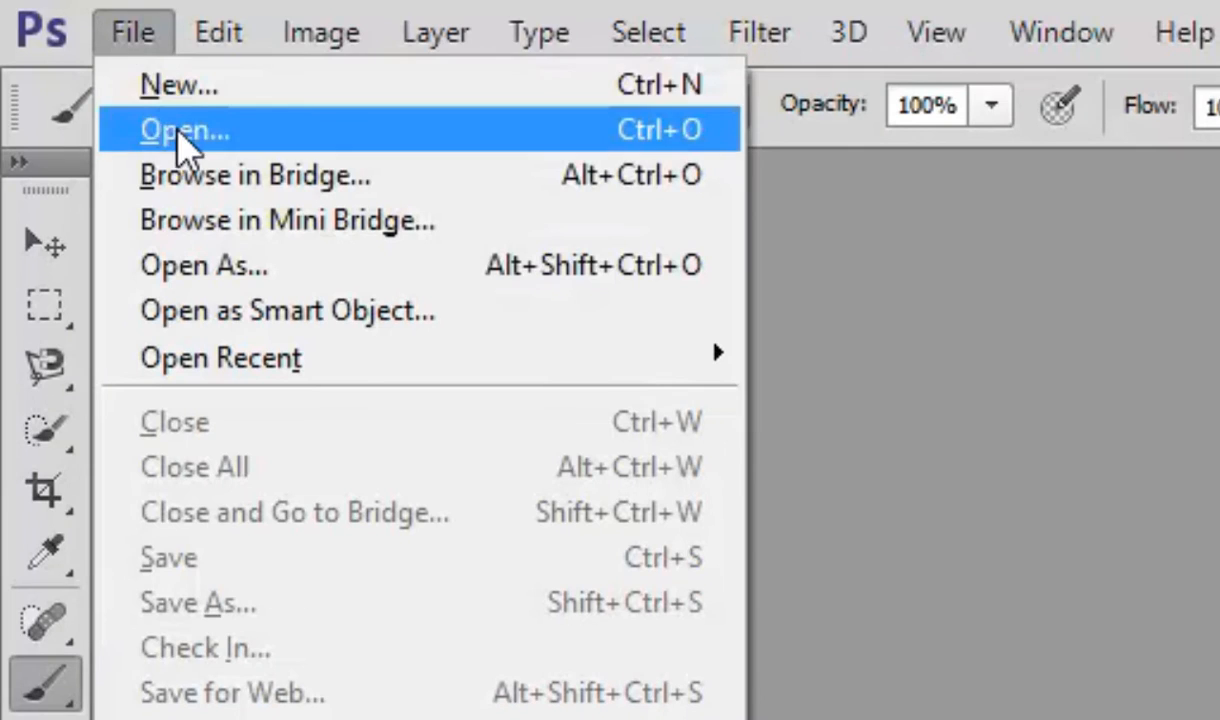
left_click(184, 128)
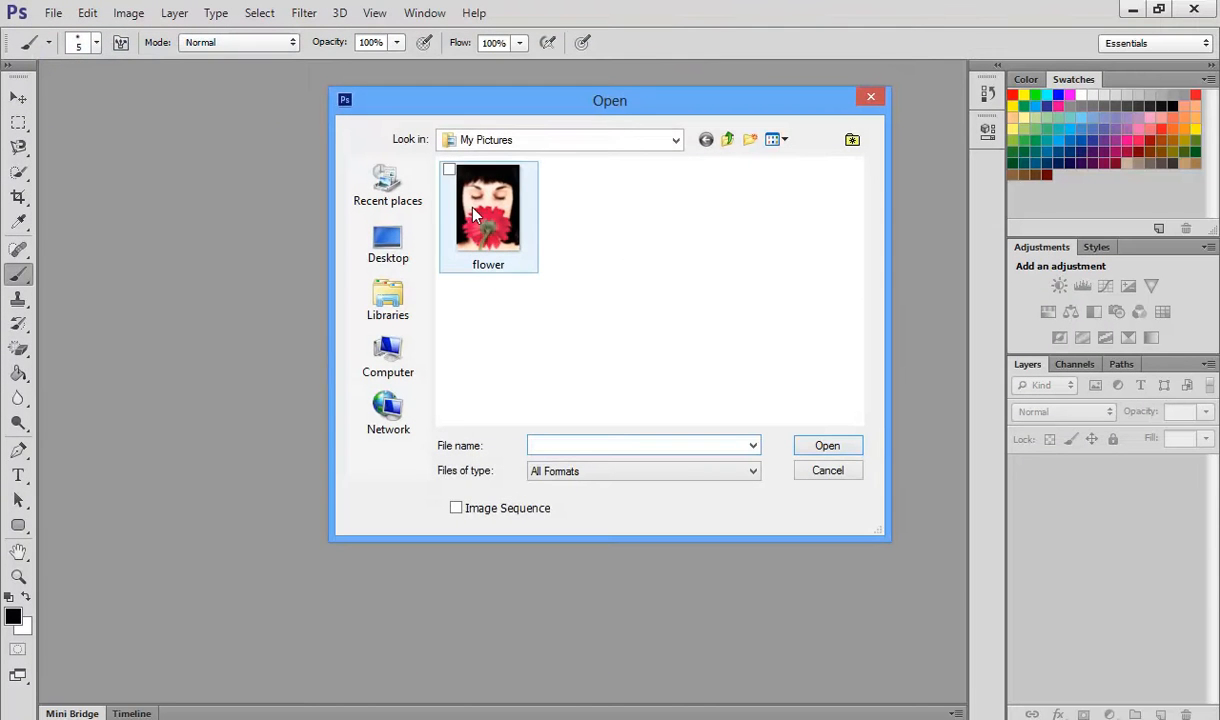
left_click(488, 206)
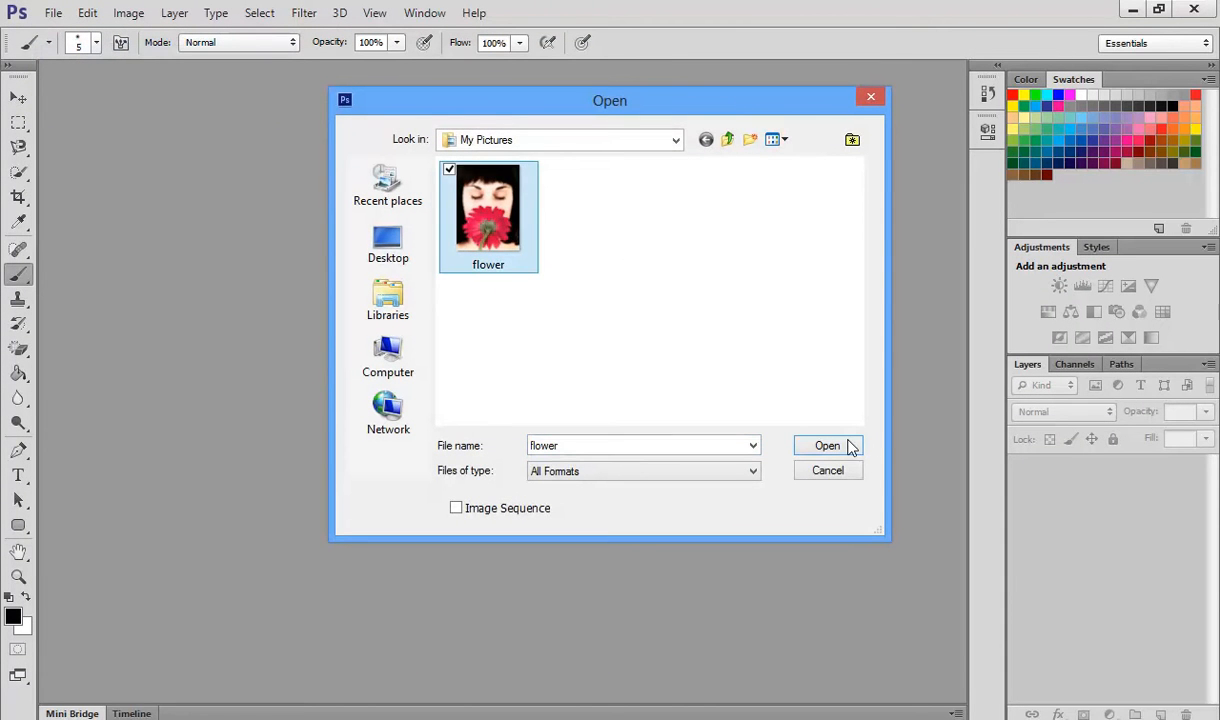
left_click(828, 446)
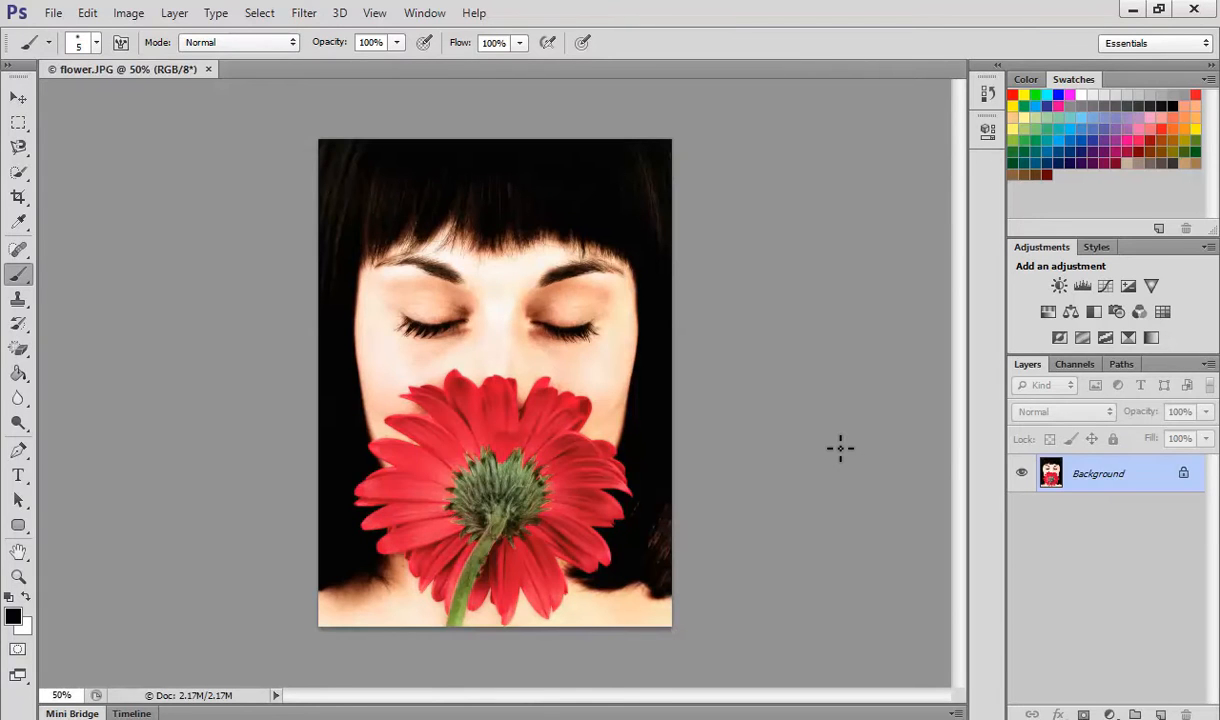
Duplicate the Background onto Layer 1 and desaturate that copy to black and white
key("ctrl+j")
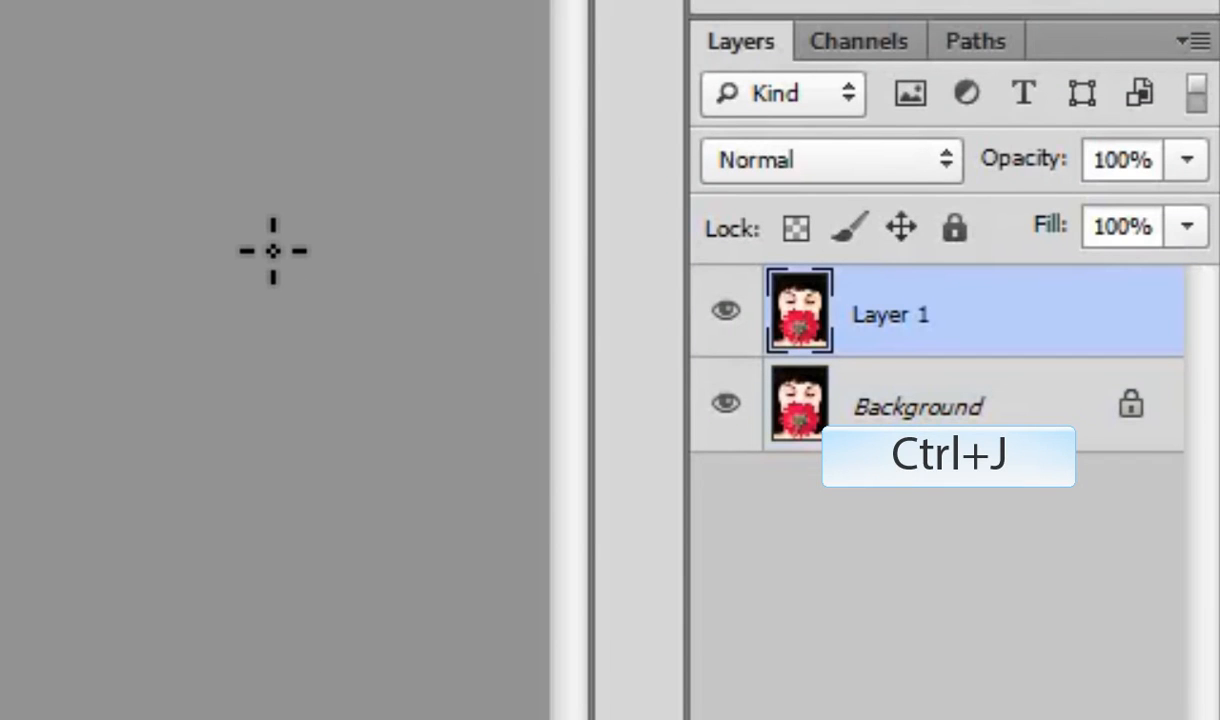
key("ctrl+shift+u")
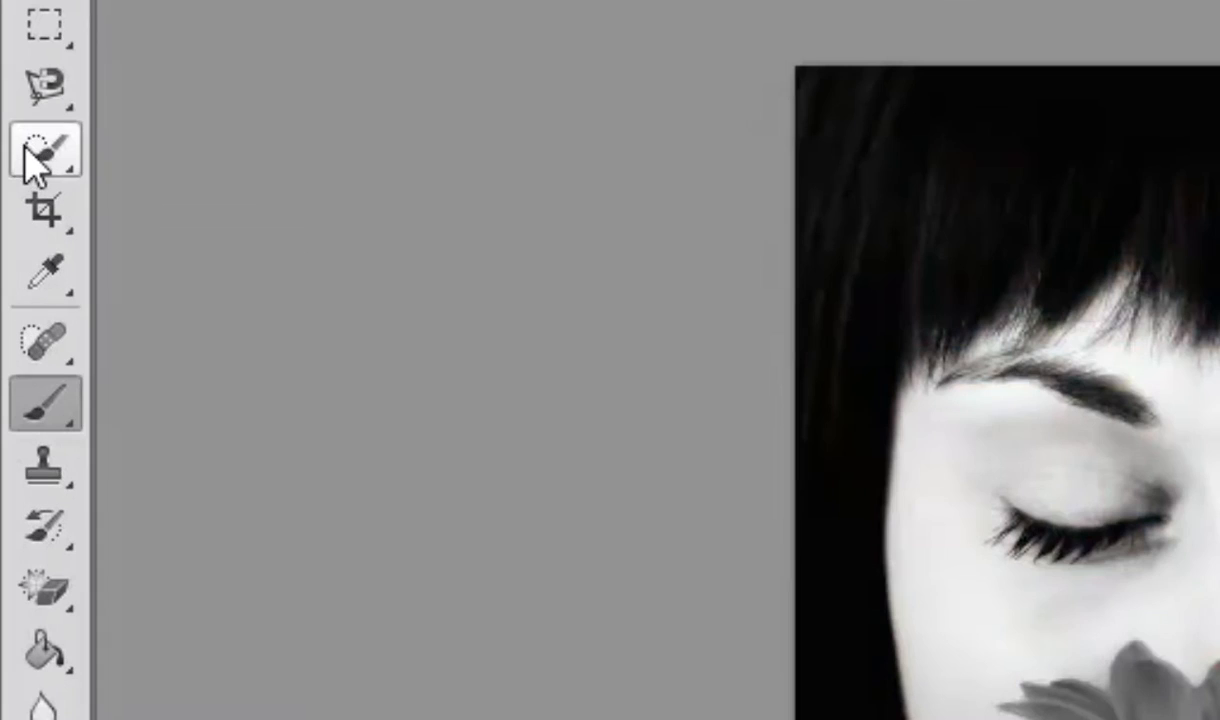
mouse_move(44, 150)
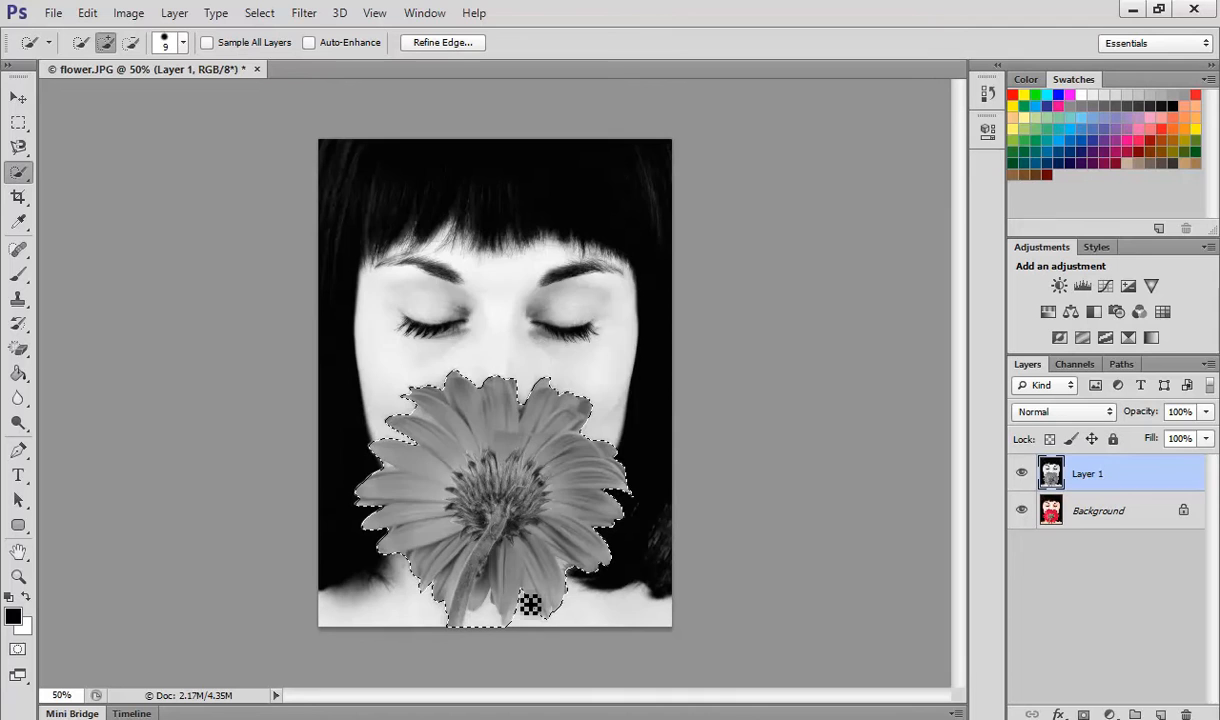
Invert the gerbera selection so everything except the flower is selected
key("Ctrl+Shift+I")
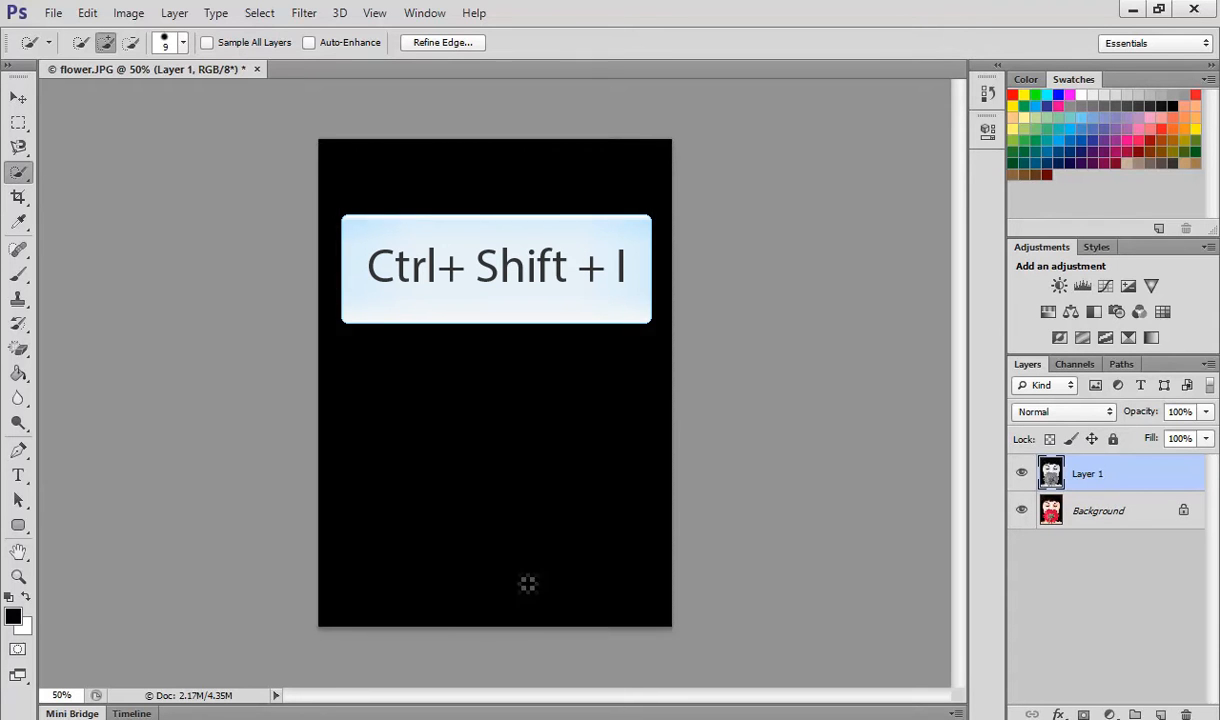
key("ctrl+shift+i")
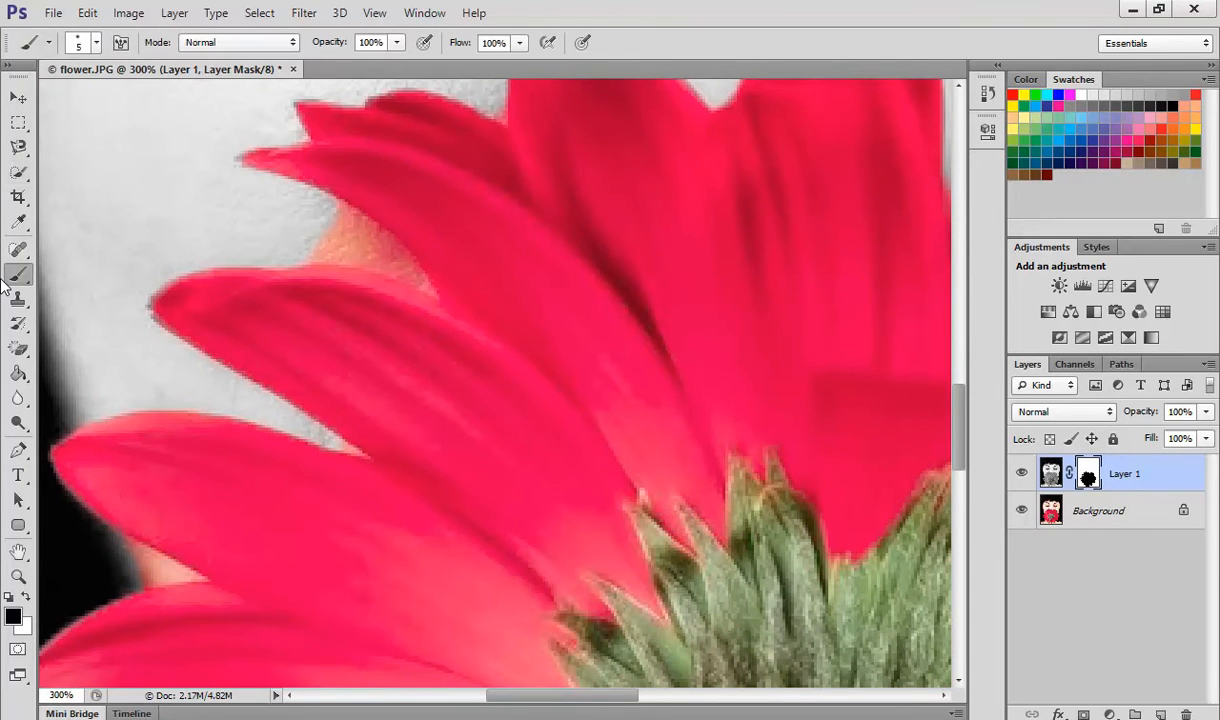
mouse_move(16, 618)
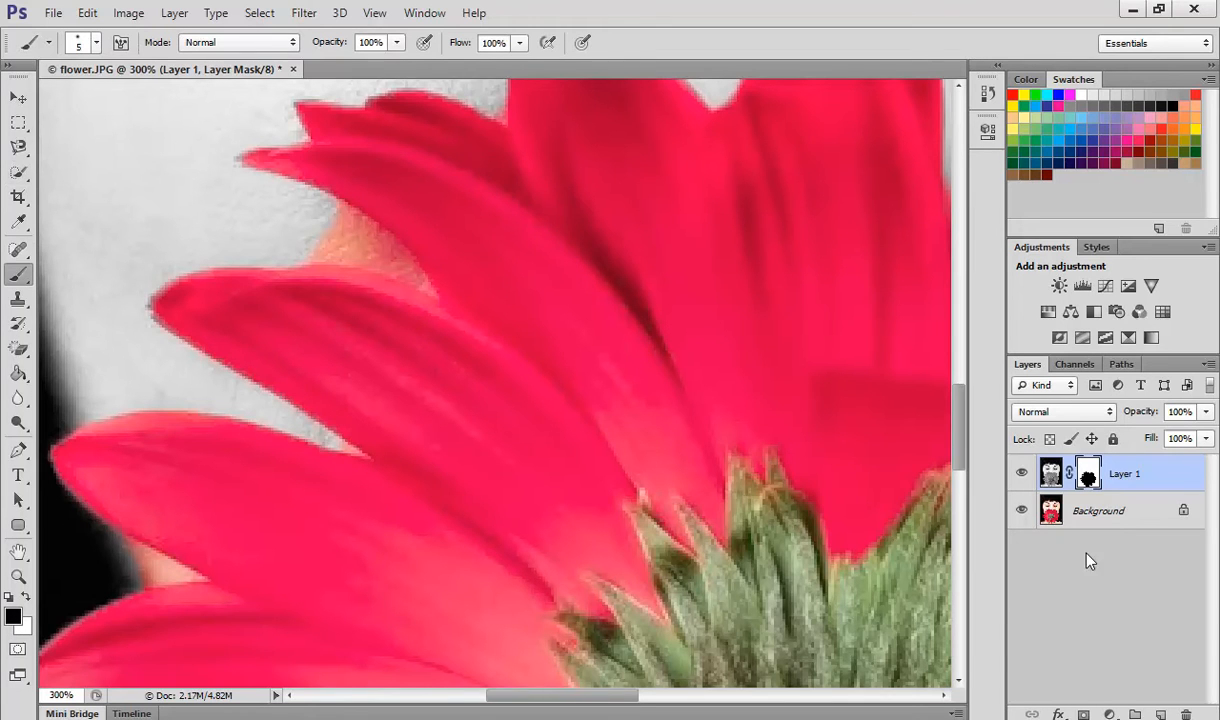
mouse_move(620, 318)
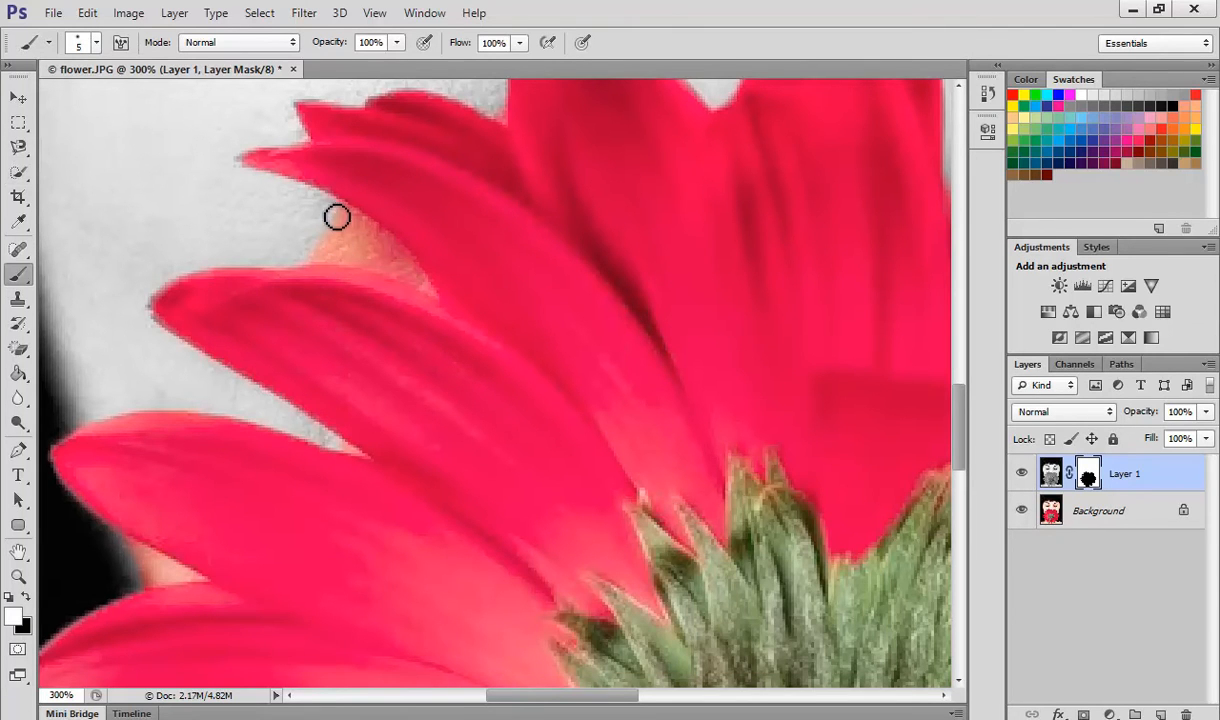
Paint the layer mask beside the upper petals so the coloured skin fringe turns grey
left_click_drag(336, 216, 420, 292)
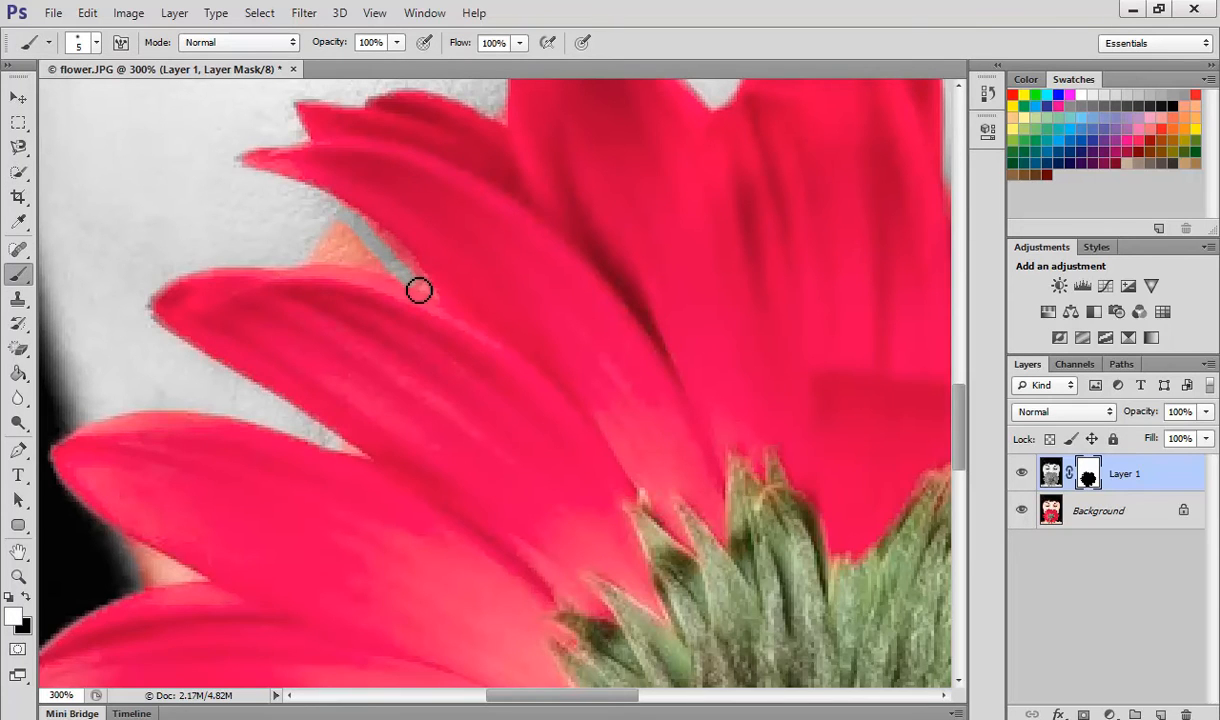
left_click_drag(418, 290, 328, 242)
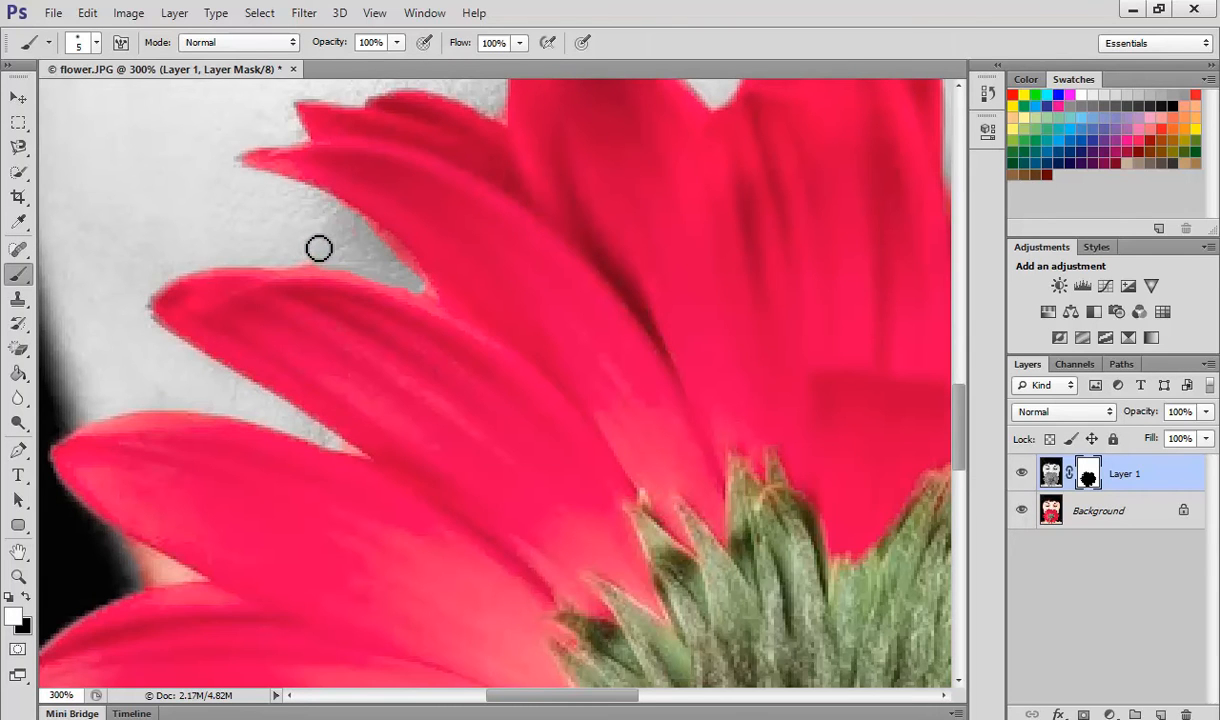
mouse_move(132, 558)
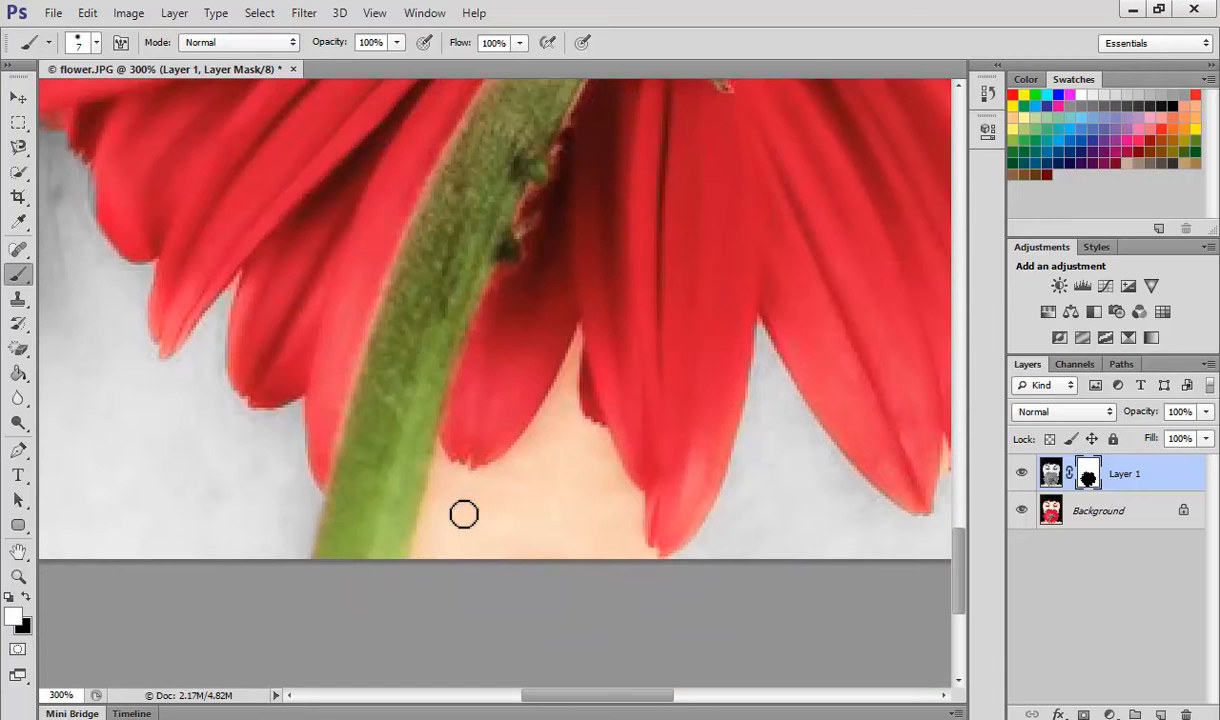
With a smaller brush, grey out leftover skin colour along the lower petal tips beside the stem
key("]")
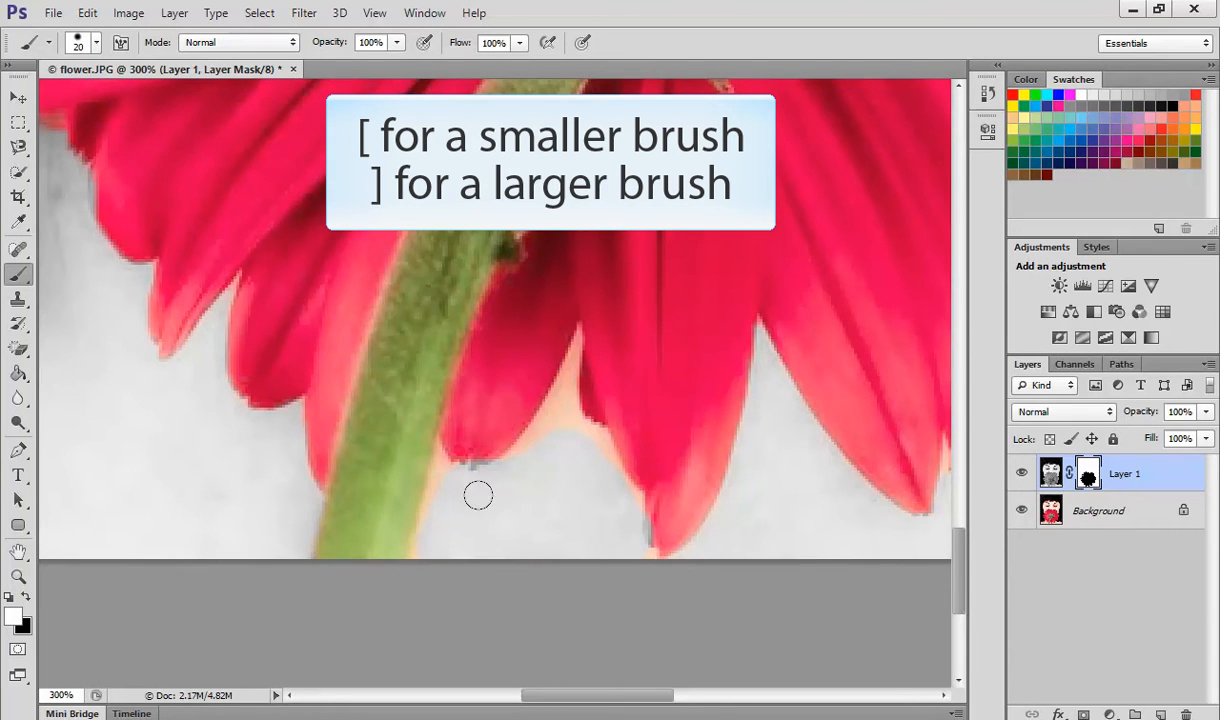
key("[")
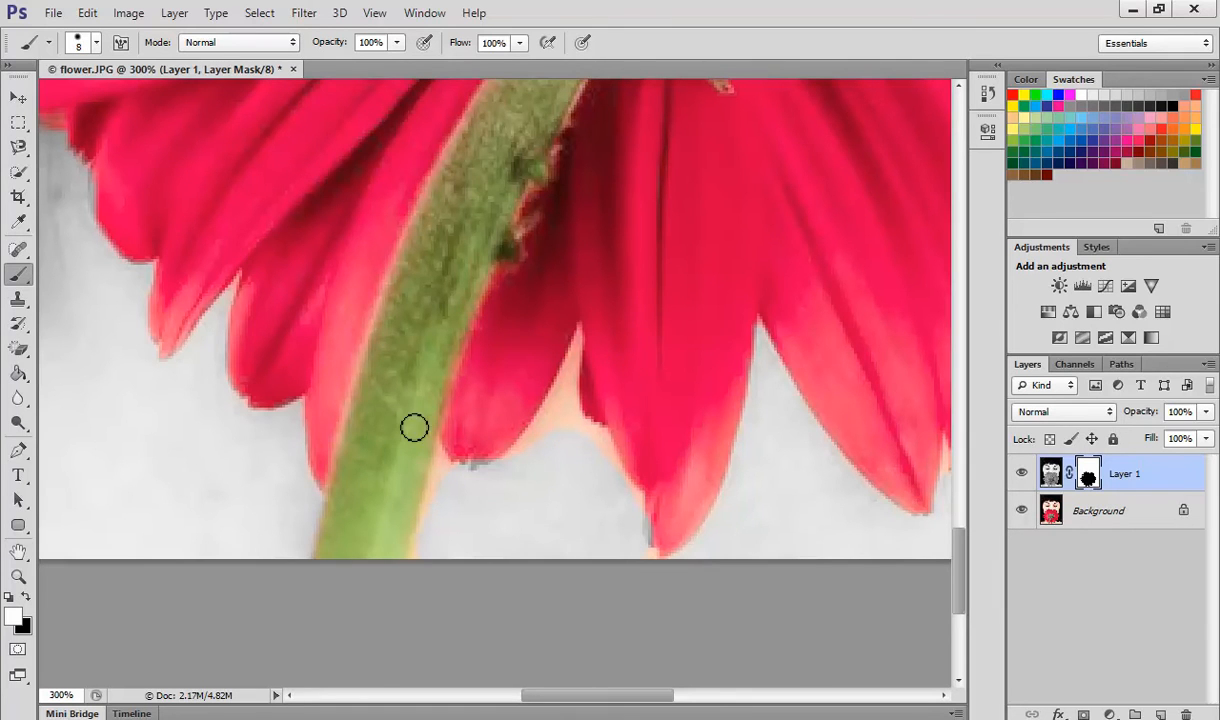
left_click_drag(414, 428, 434, 528)
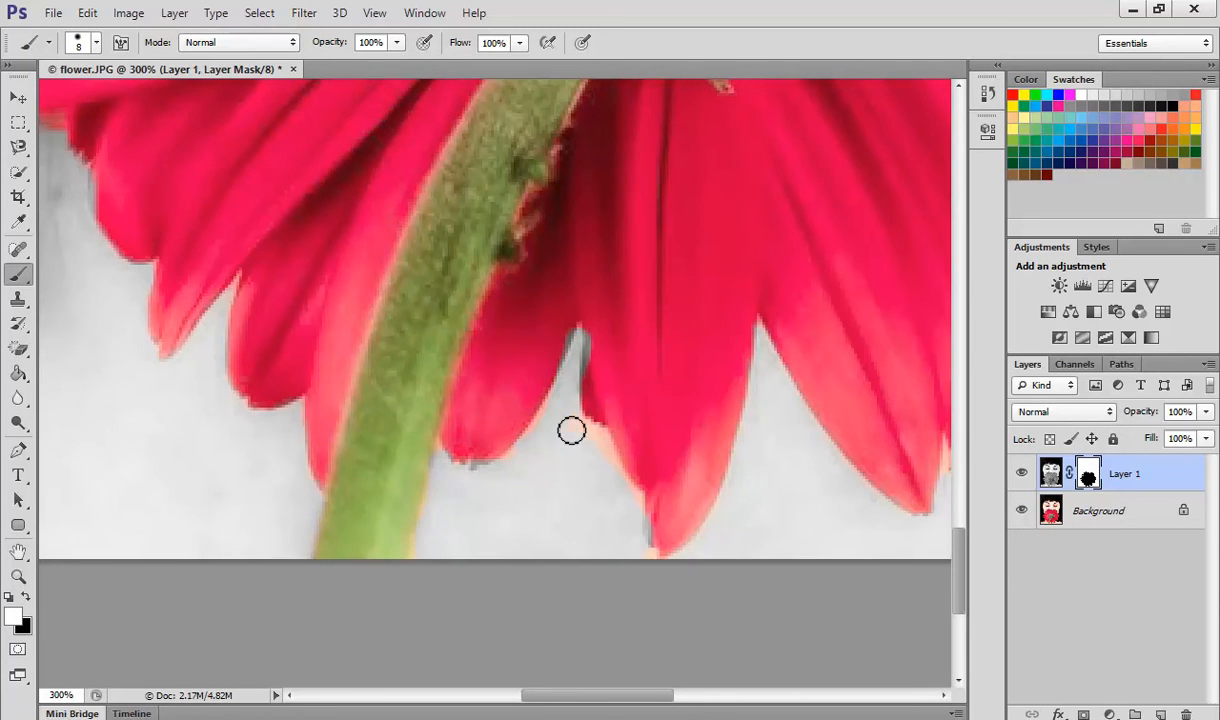
left_click_drag(572, 430, 644, 548)
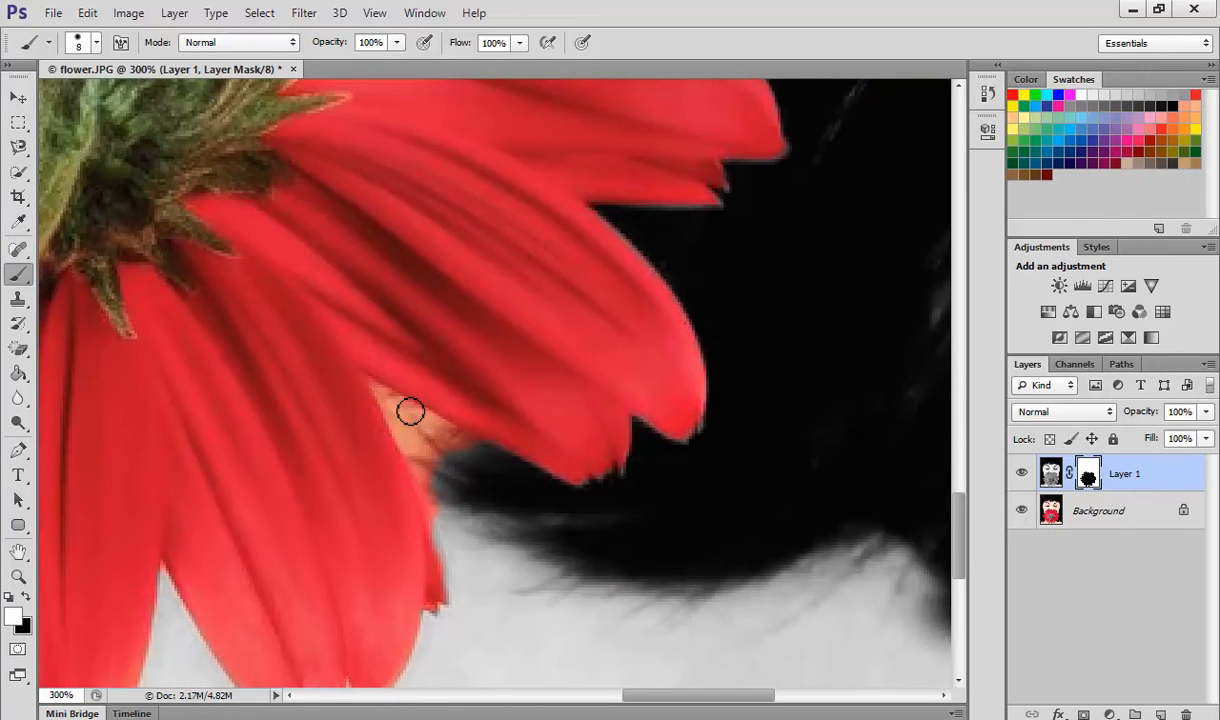
Paint out the stray orange tint between the petals near the dark hair
left_click_drag(410, 412, 418, 422)
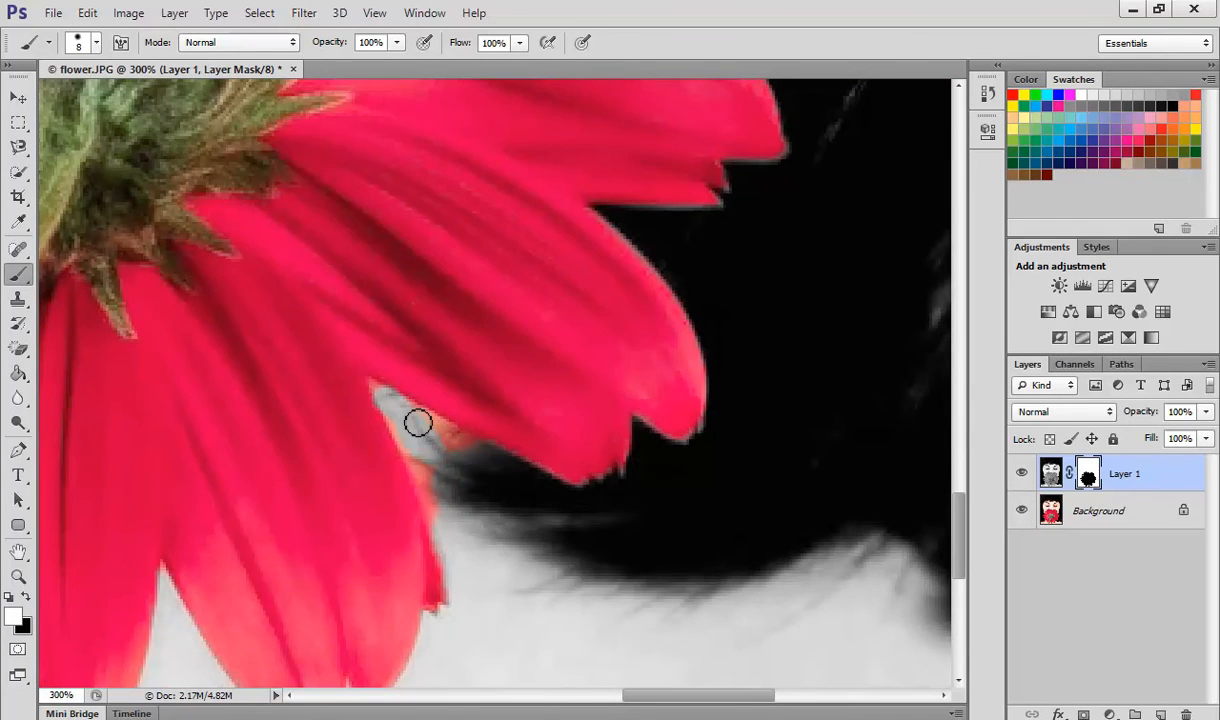
left_click_drag(418, 422, 448, 520)
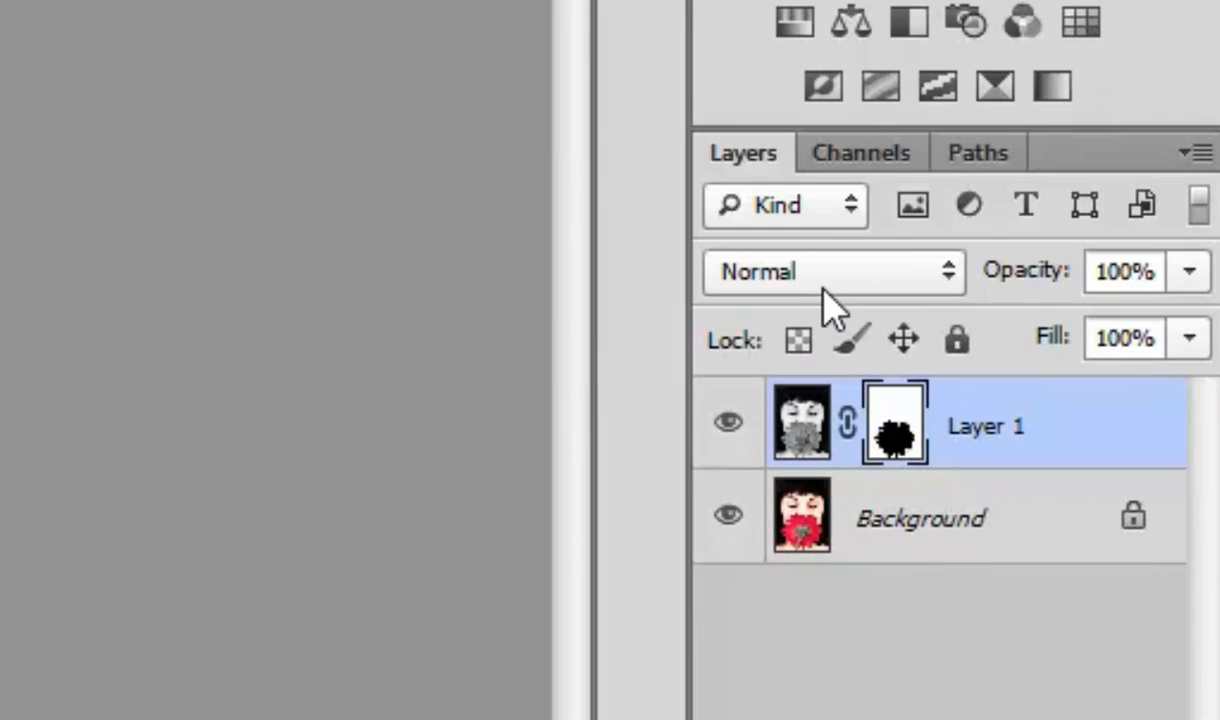
left_click(832, 272)
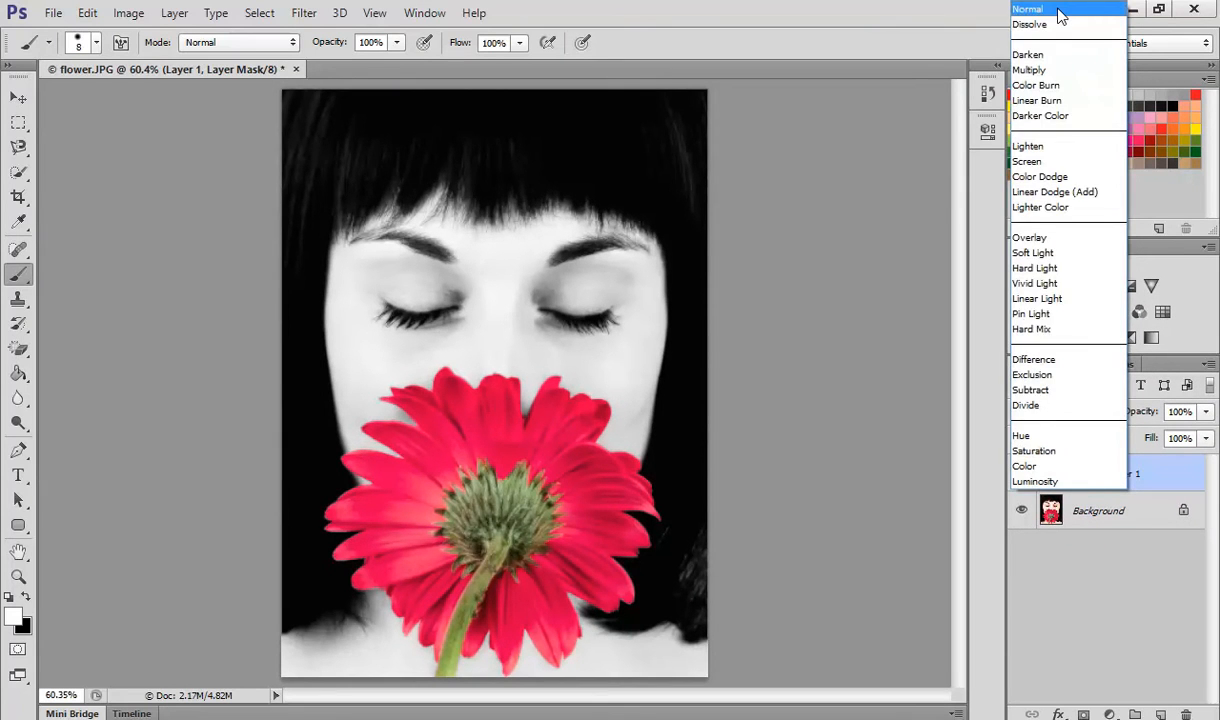
left_click(1028, 8)
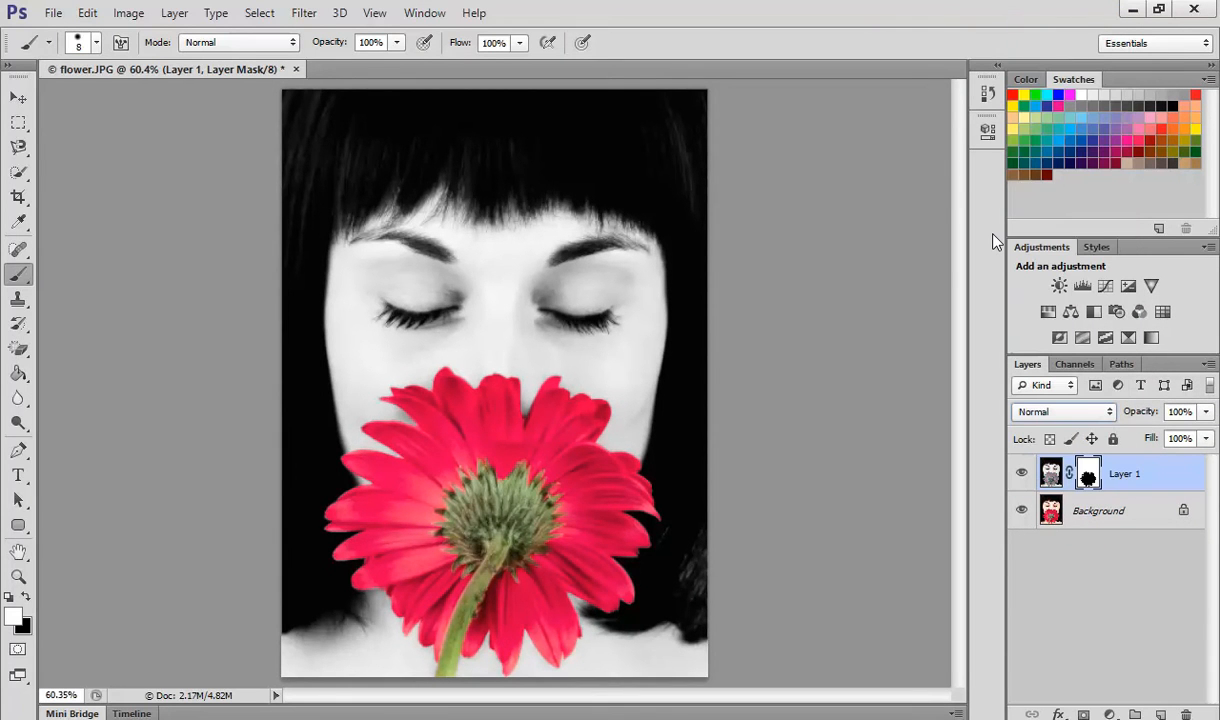
left_click(1064, 412)
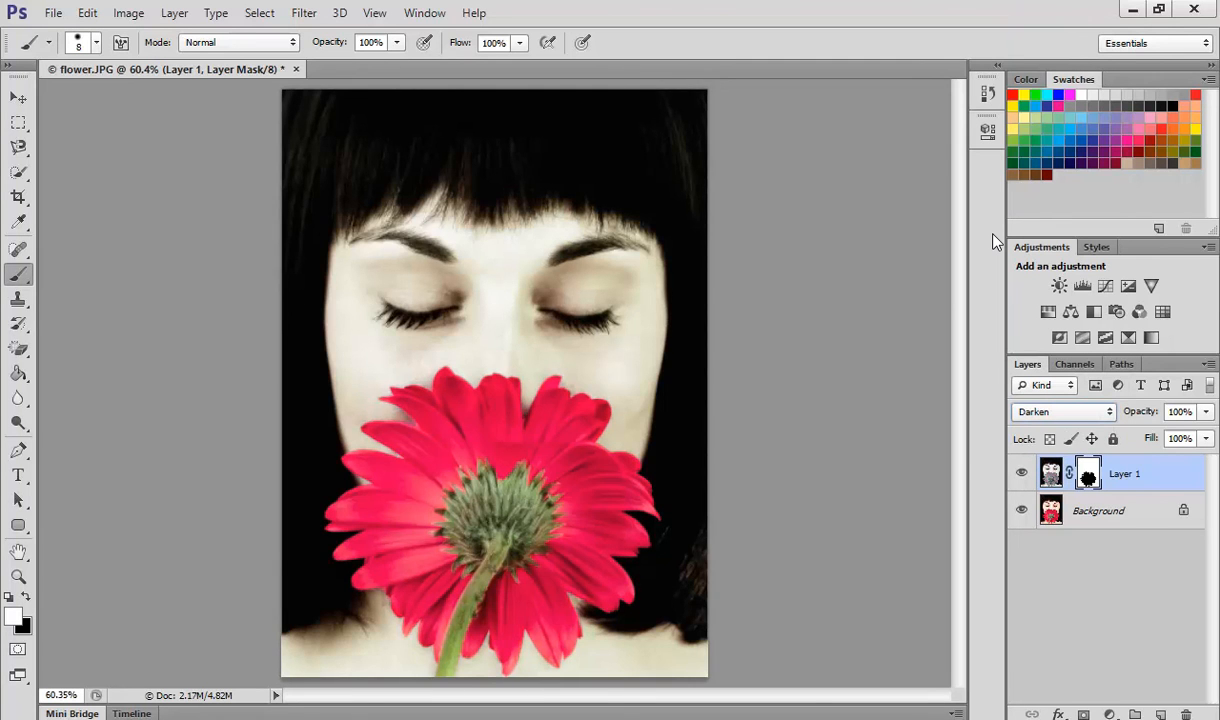
left_click(1064, 412)
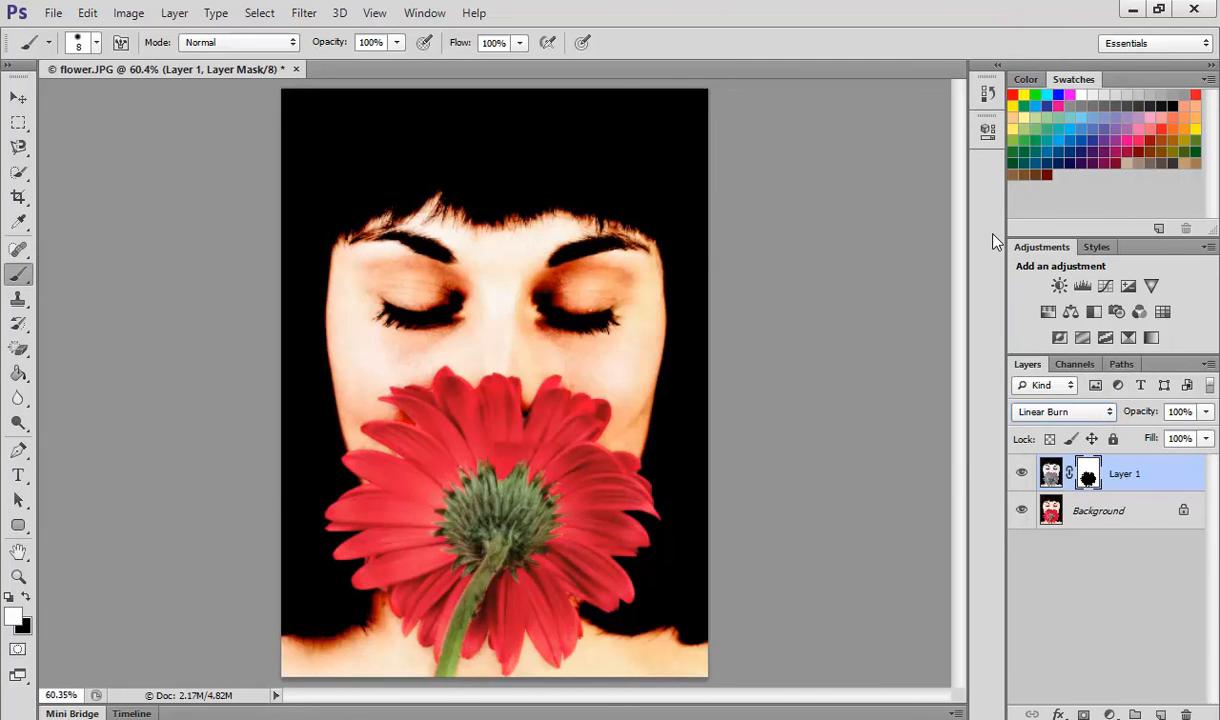
left_click(1064, 412)
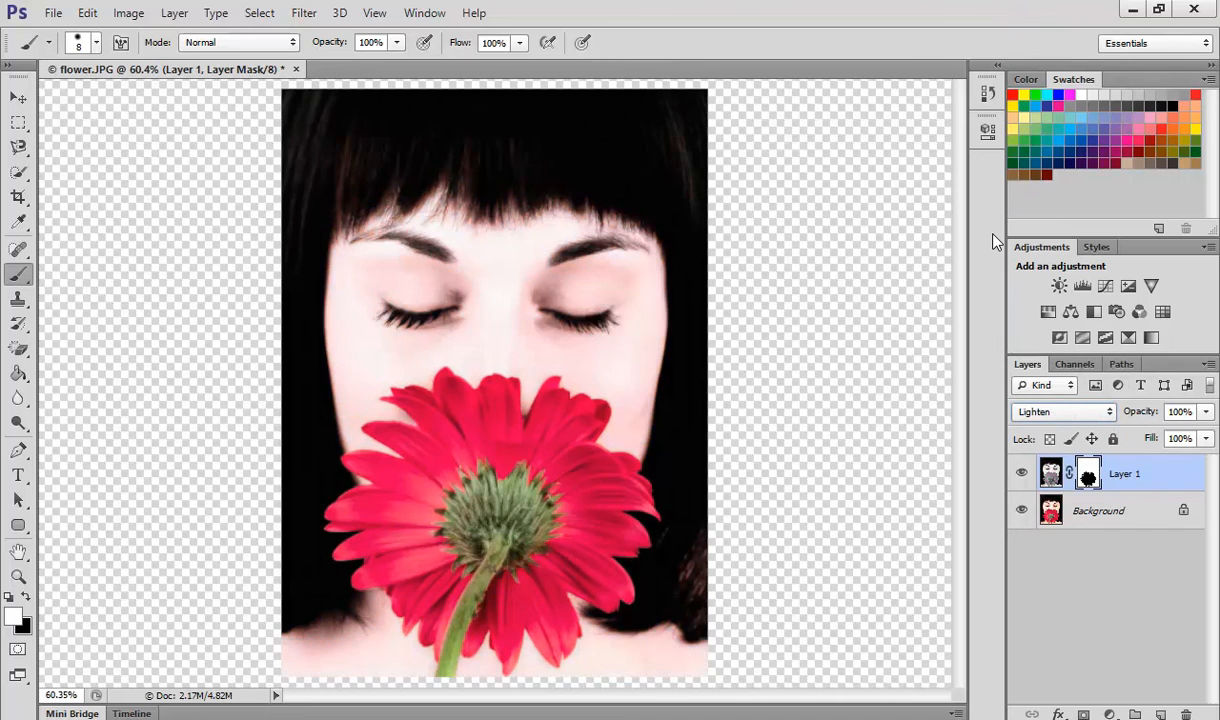
left_click(1064, 412)
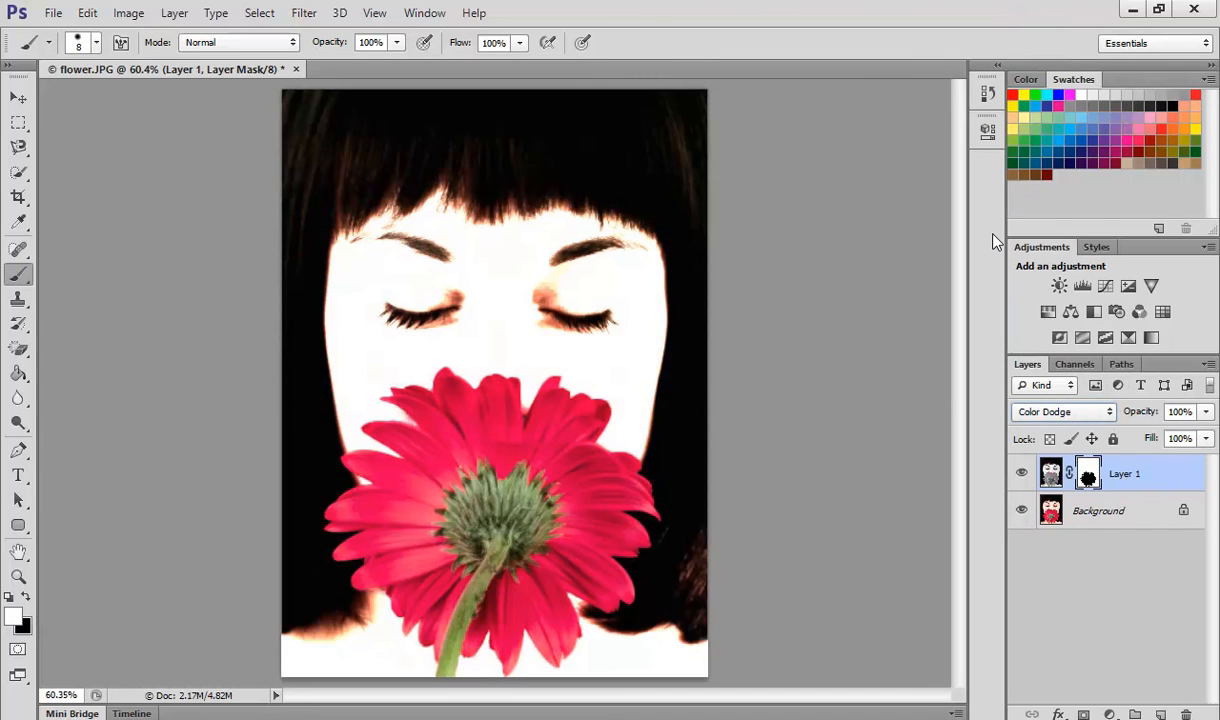
left_click(1064, 412)
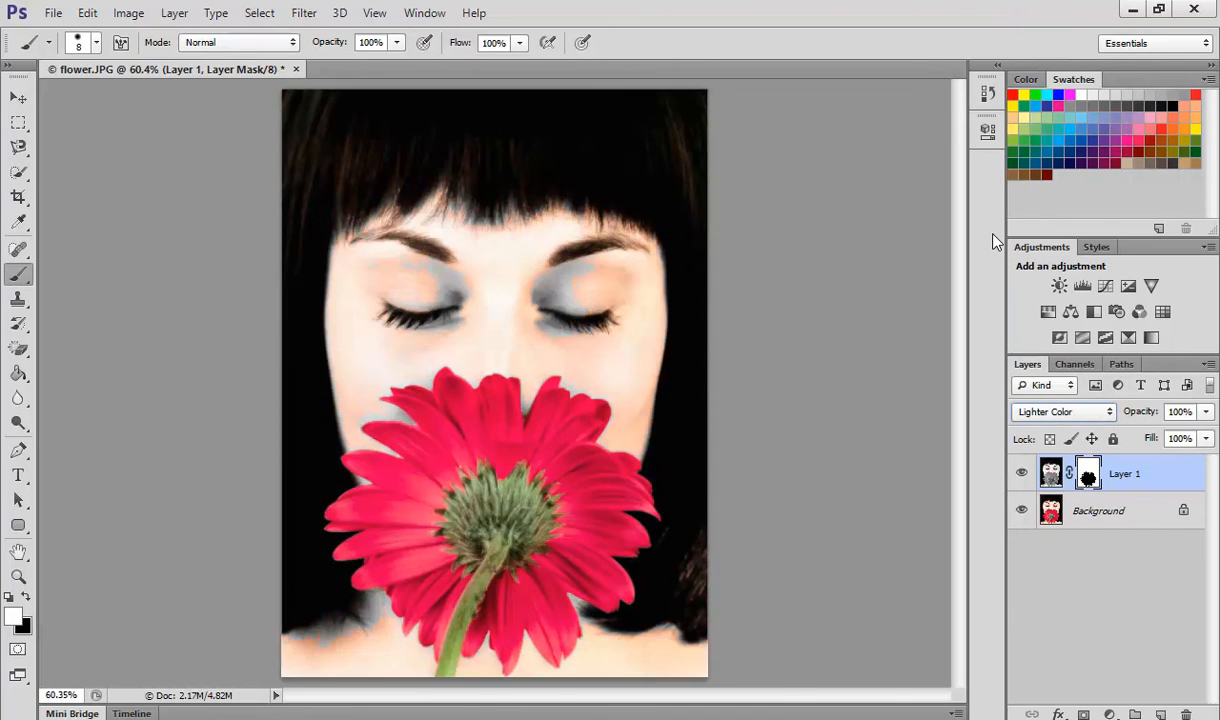
left_click(1064, 412)
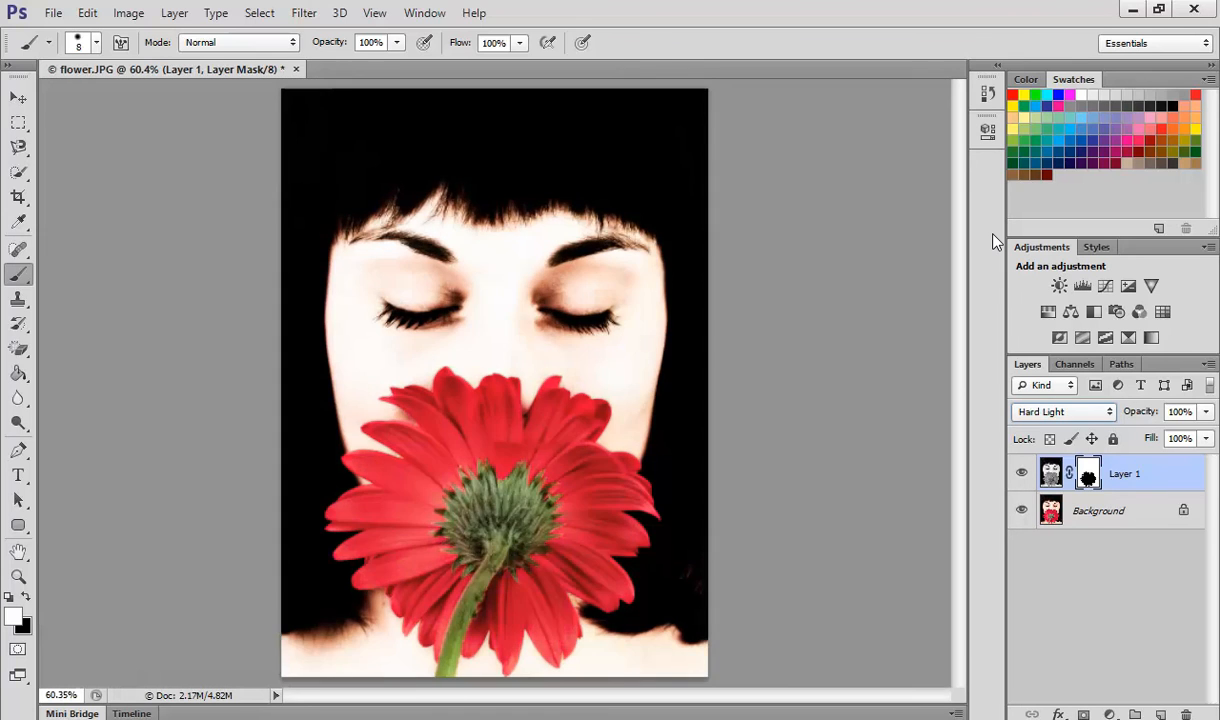
left_click(1064, 412)
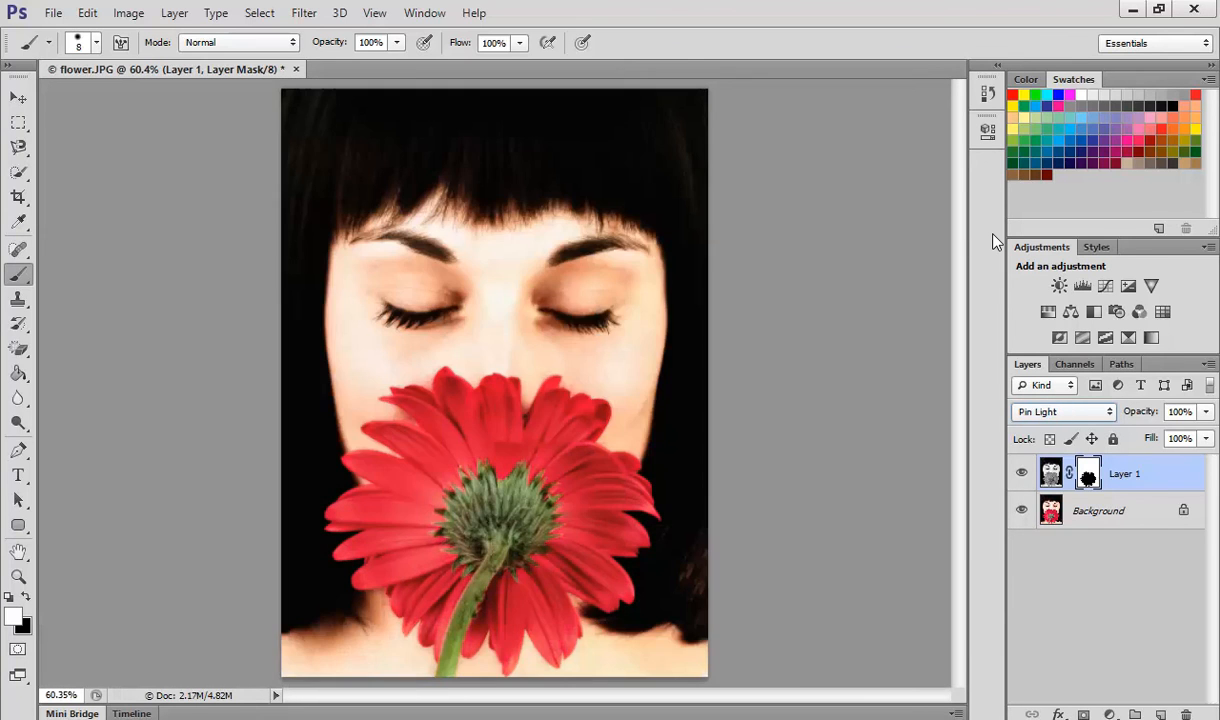
left_click(1064, 412)
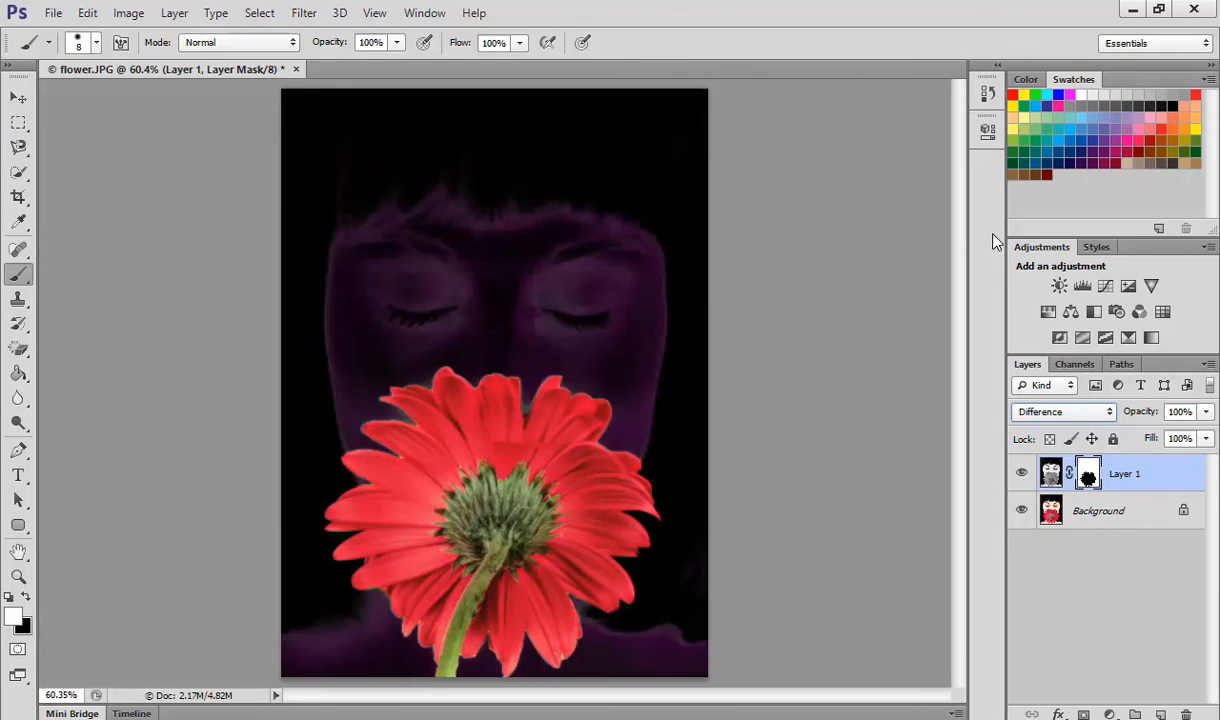
left_click(1064, 412)
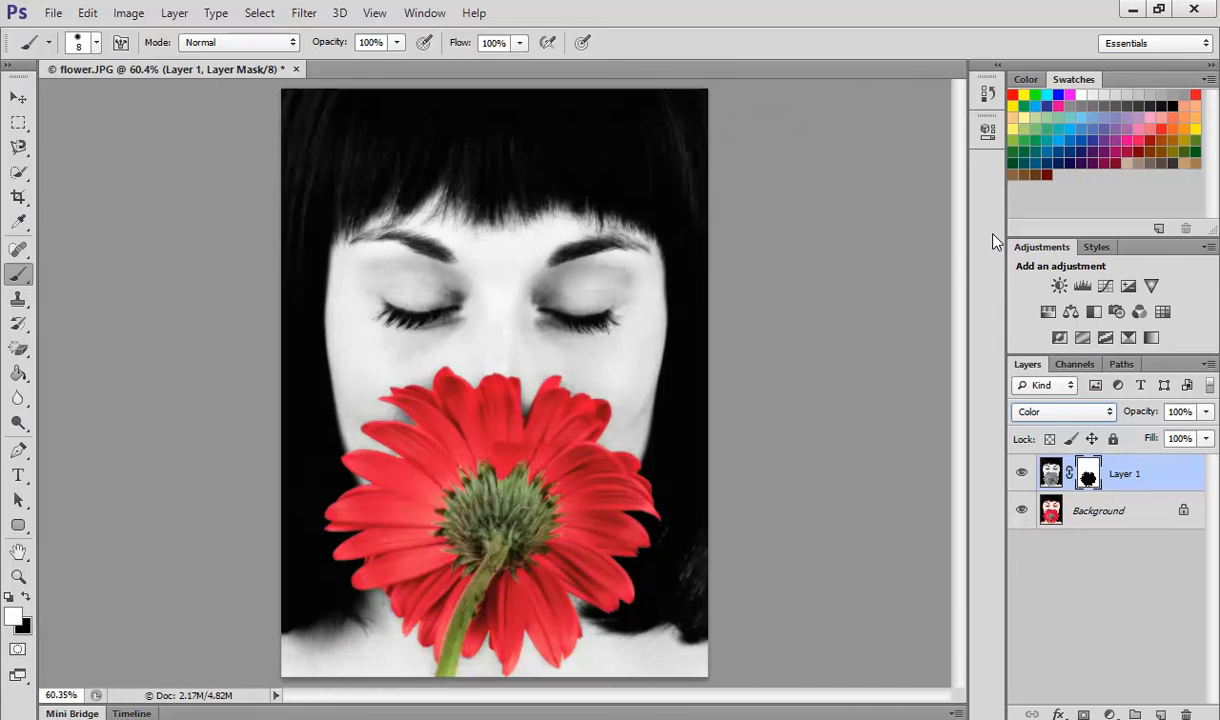
left_click(1064, 412)
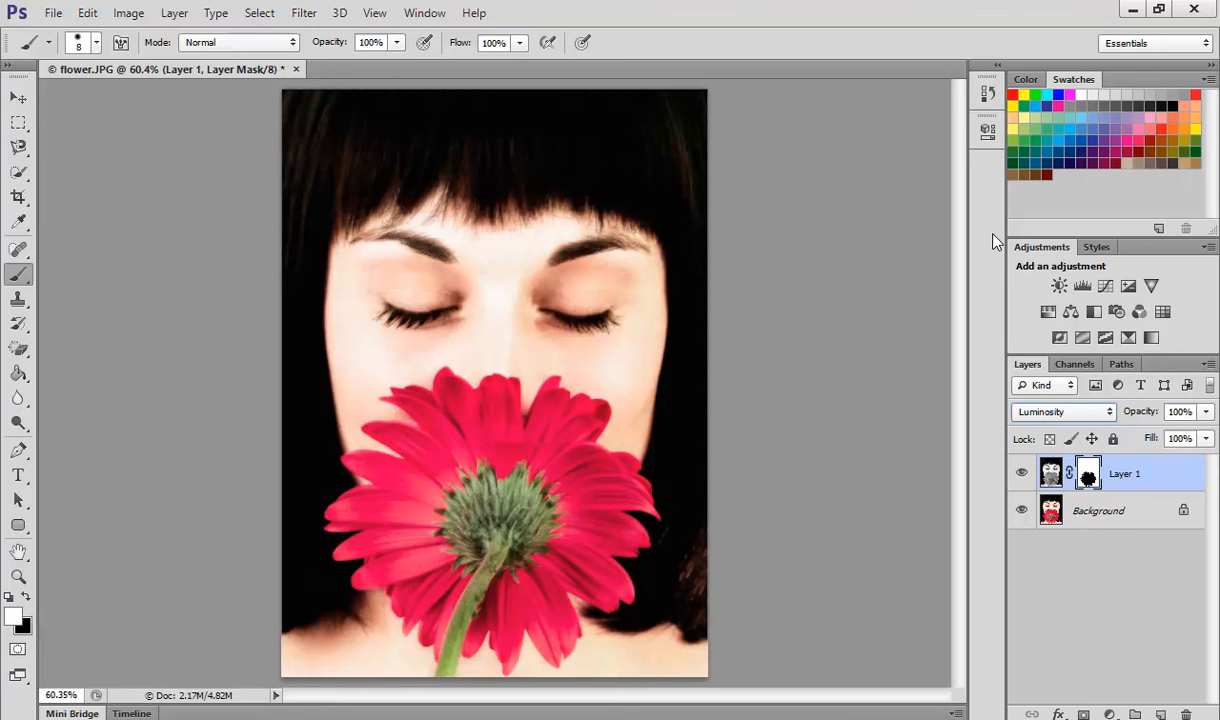
left_click(1064, 412)
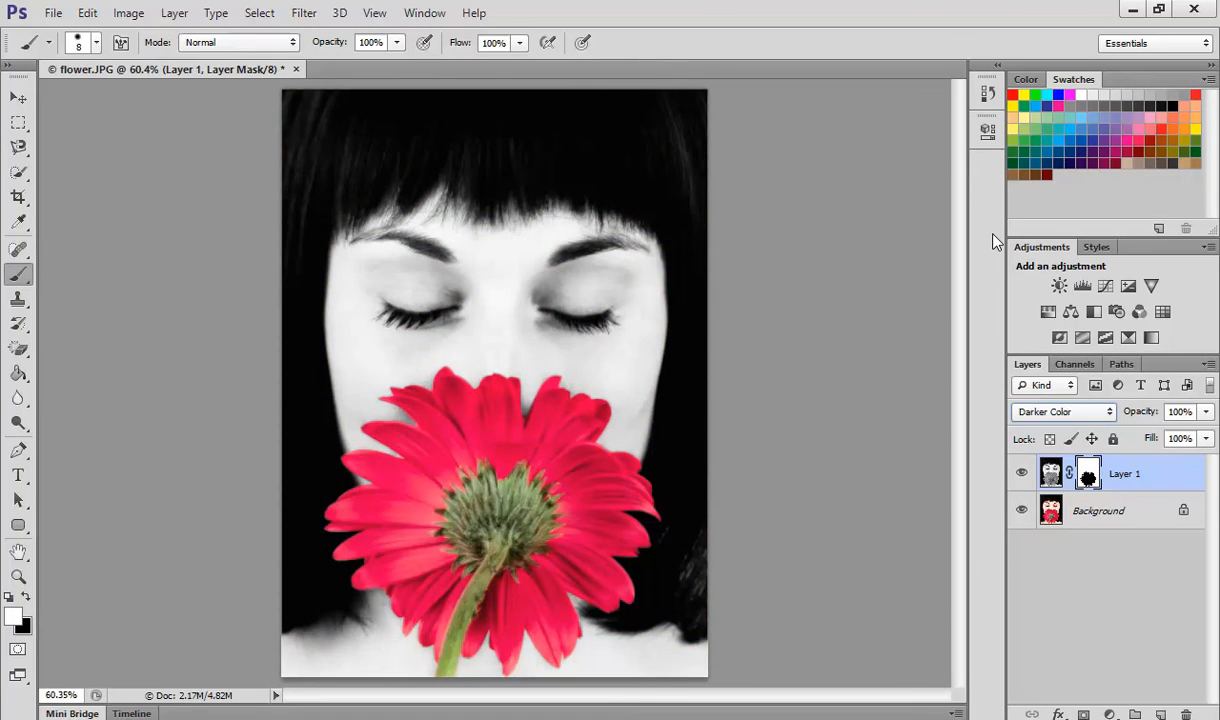
left_click(1064, 412)
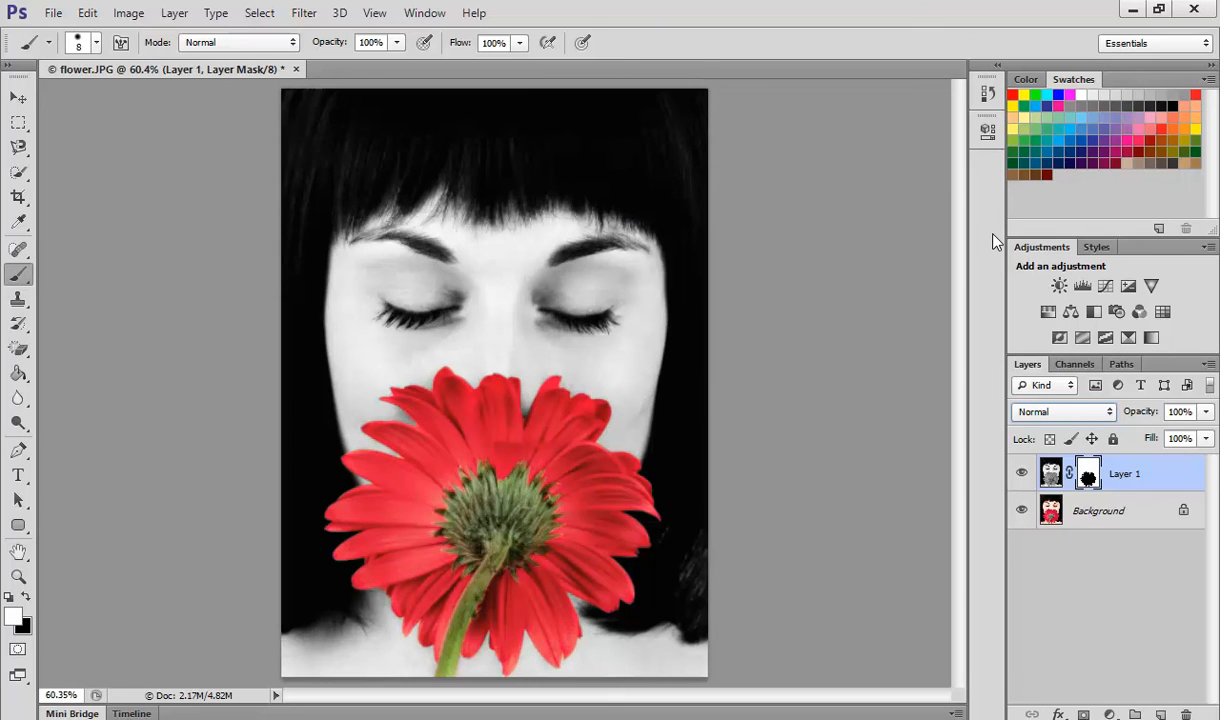